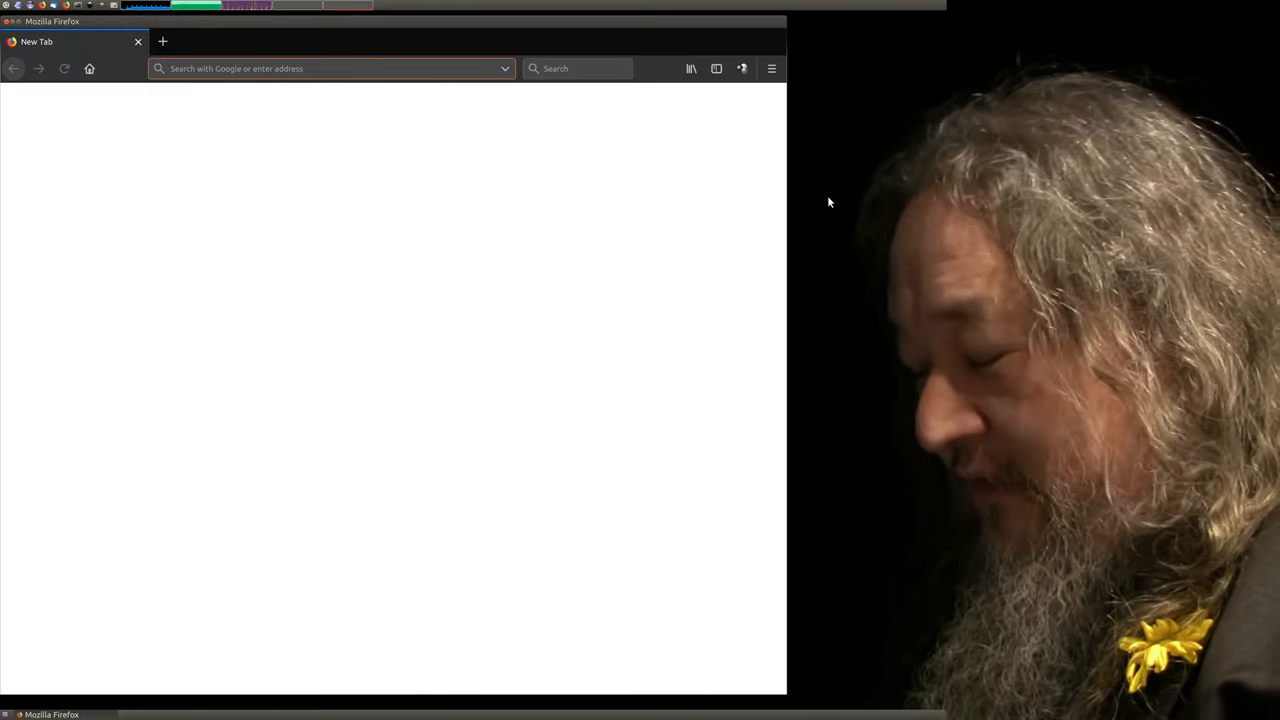
text(mfm-)
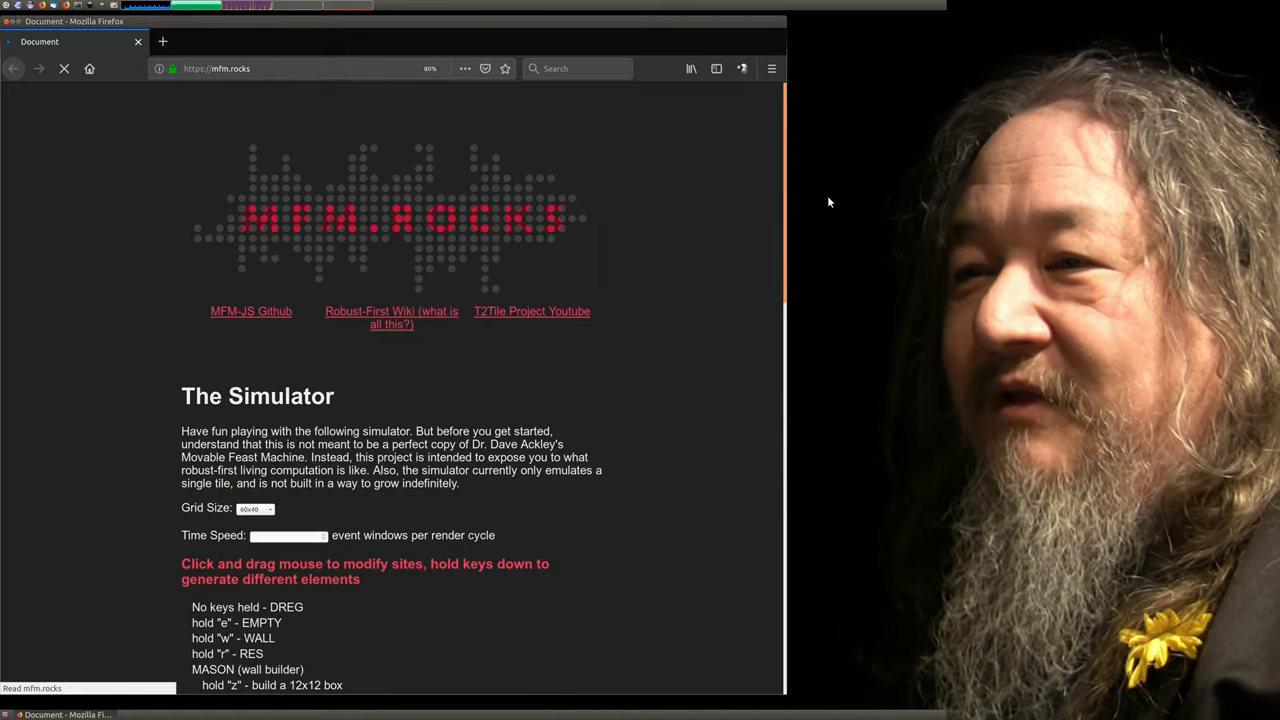
scroll(down, 3)
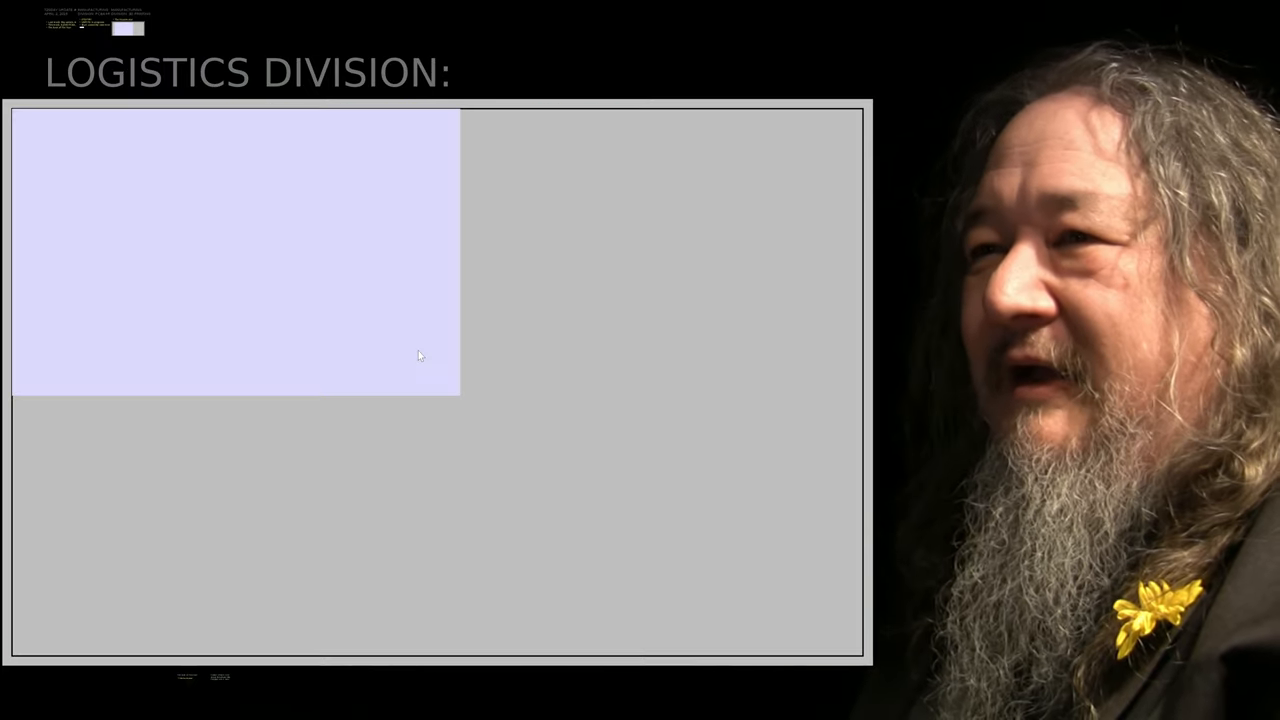
mouse_move(390, 67)
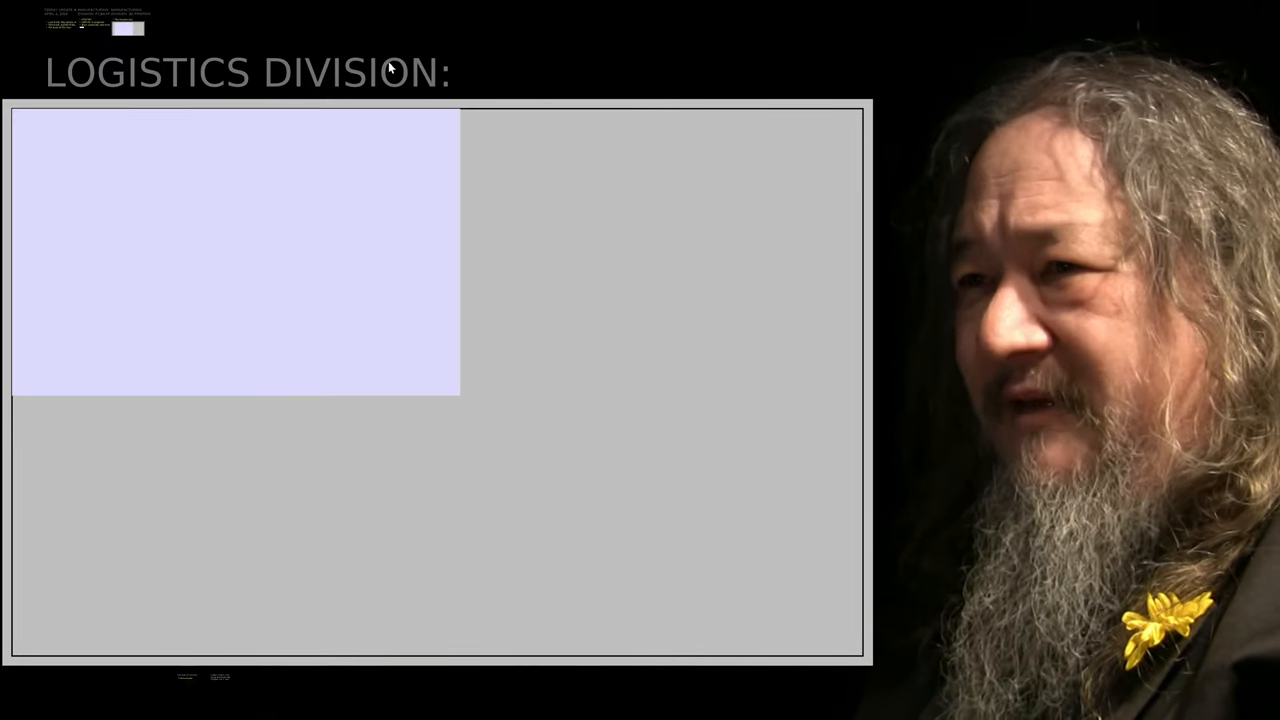